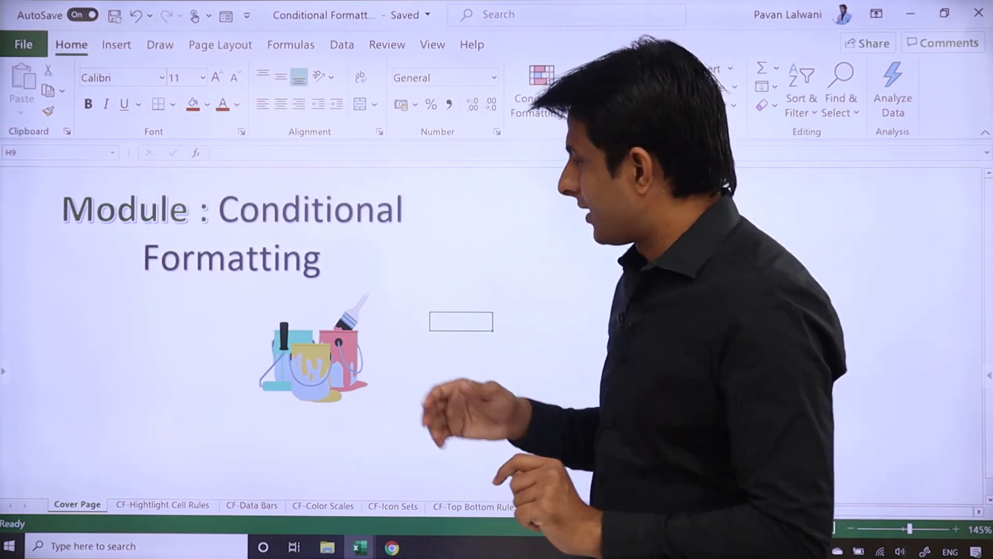
- Switch to the CF-Top Bottom Rule sheet holding the products table
click(473, 506)
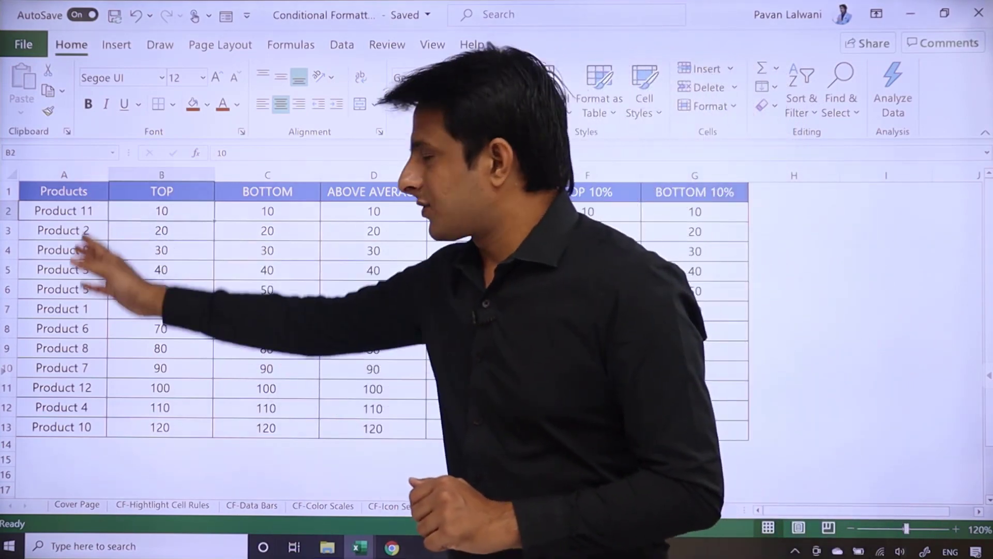
- Select the TOP column values B2:B13 (10 through 120) as the range to format
click(457, 506)
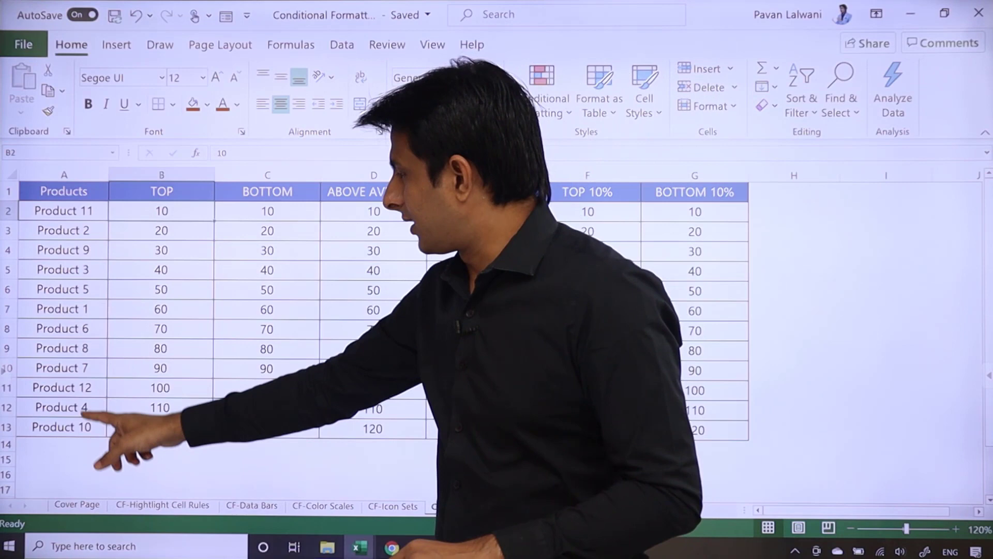
click(473, 506)
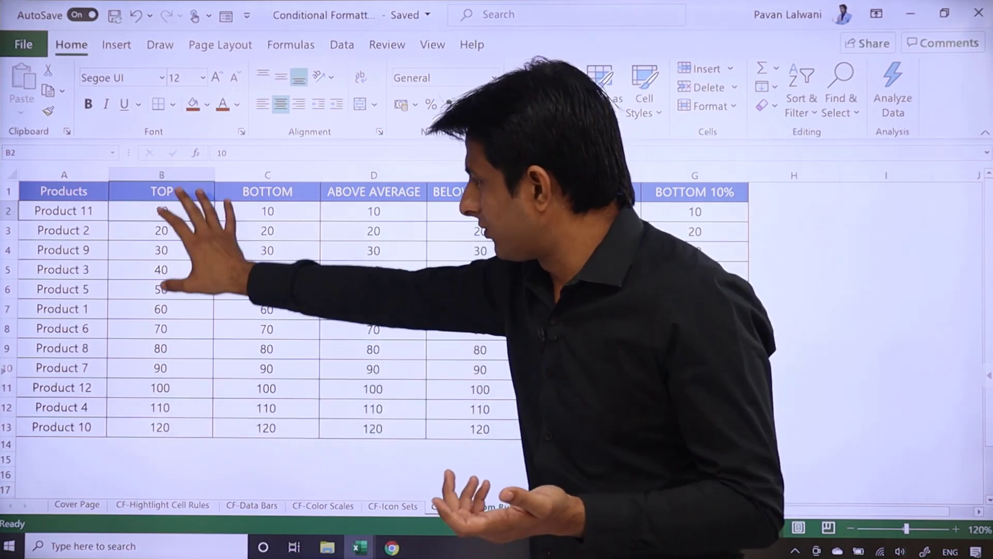
click(473, 506)
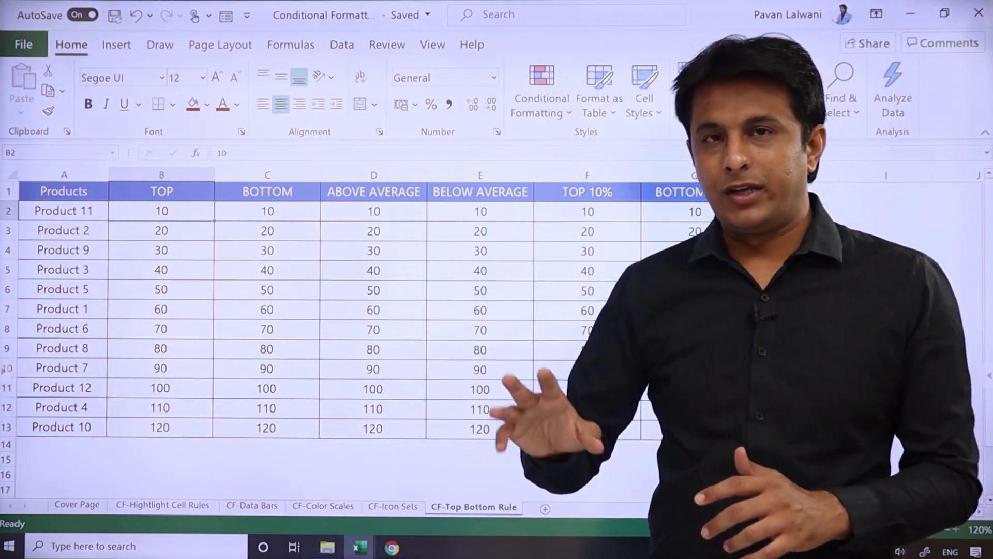
click(267, 210)
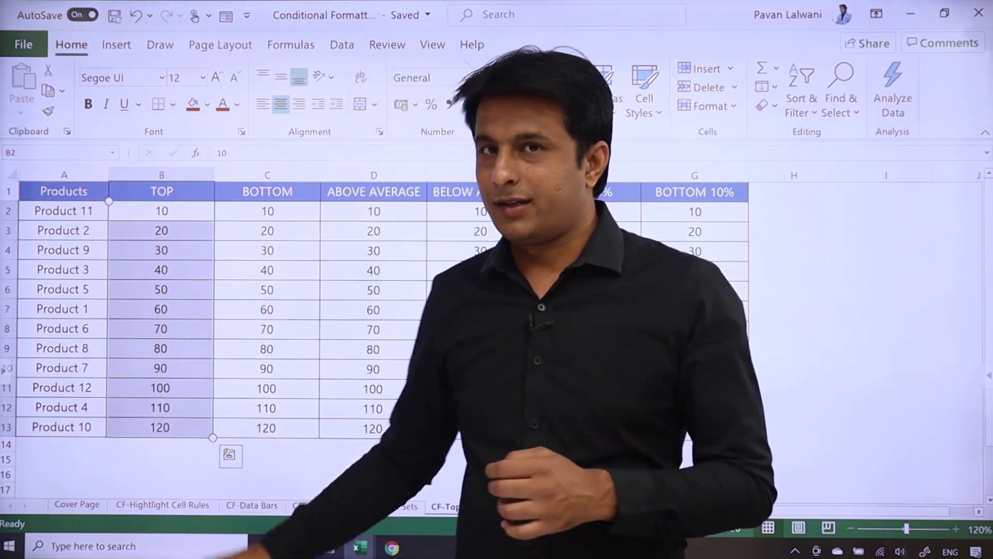
- Apply a Top 2 Items rule so 110 and 120 get light red fill with dark red text
click(541, 89)
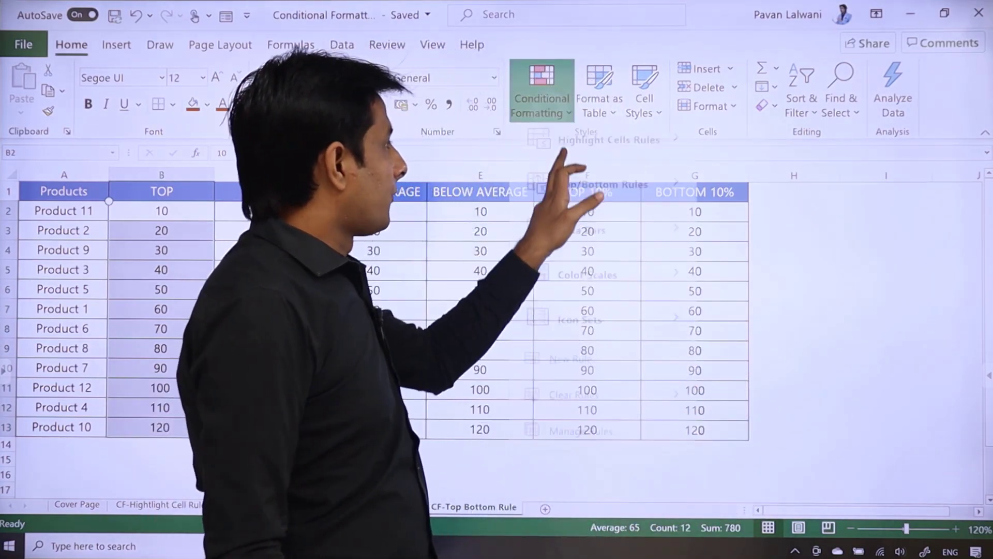
click(603, 195)
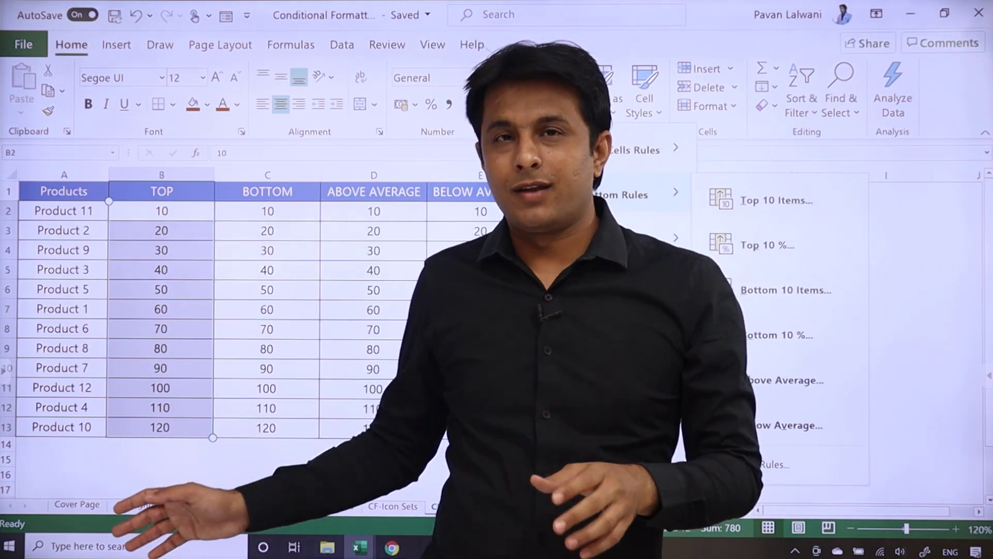
click(541, 89)
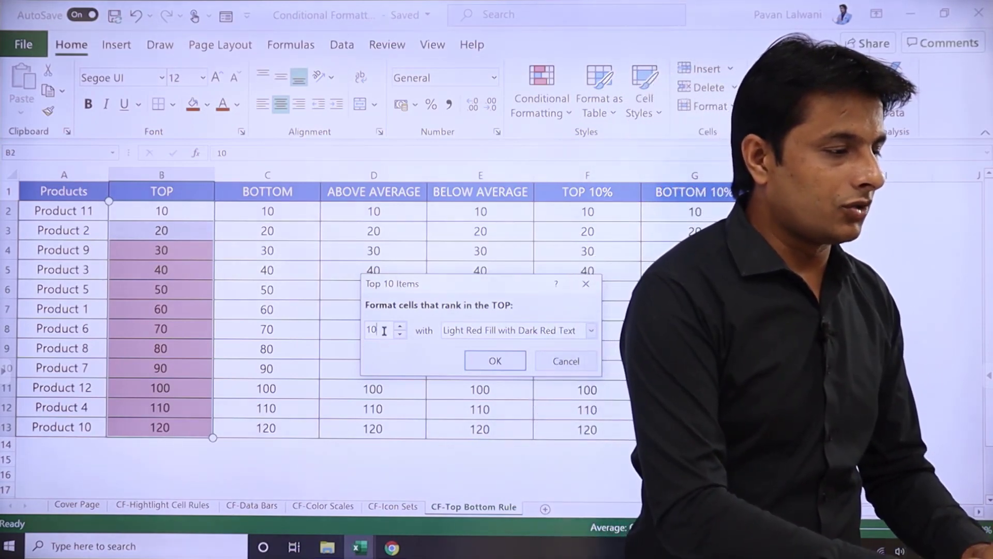
text(2)
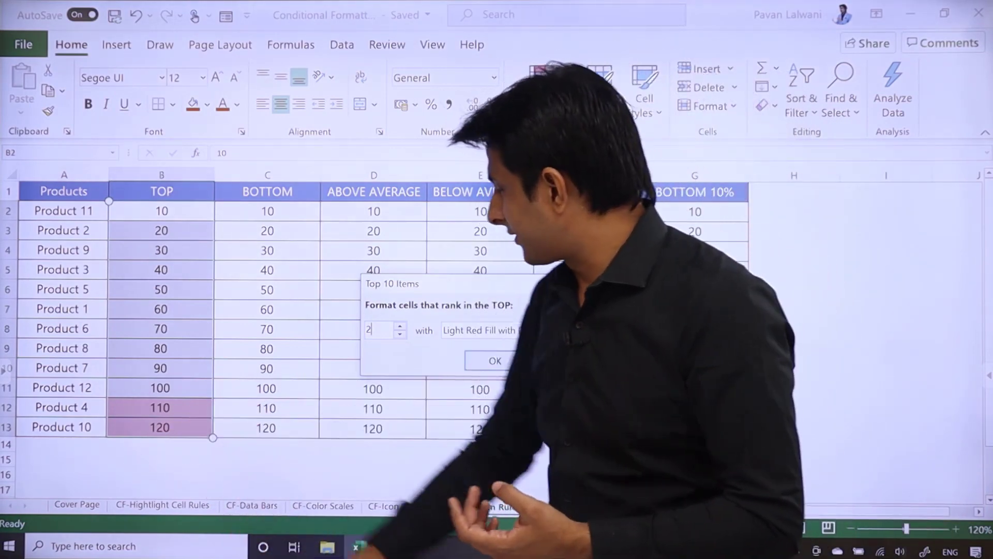
click(493, 360)
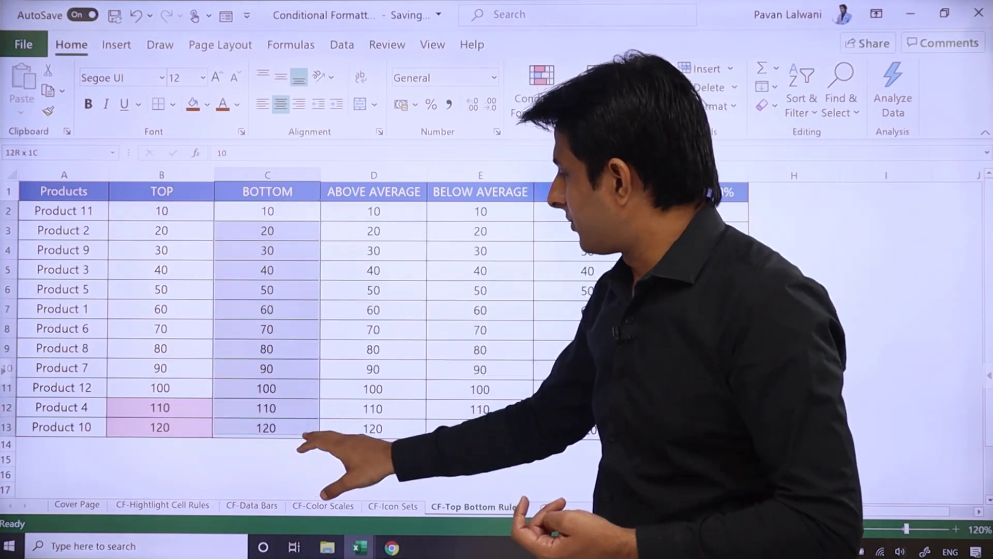
- Apply a Bottom 3 Items rule on C2:C13 so 10, 20 and 30 turn light red
click(542, 92)
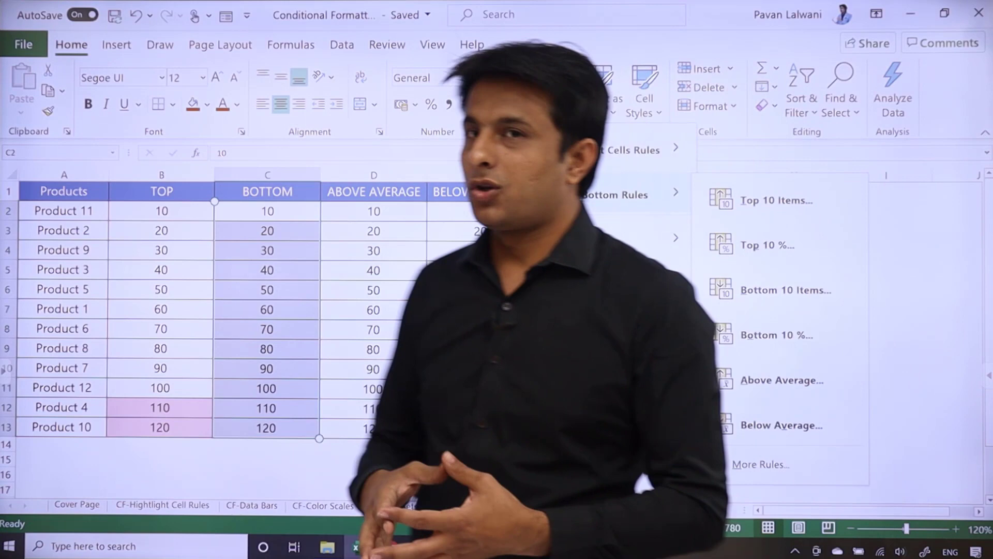
click(541, 89)
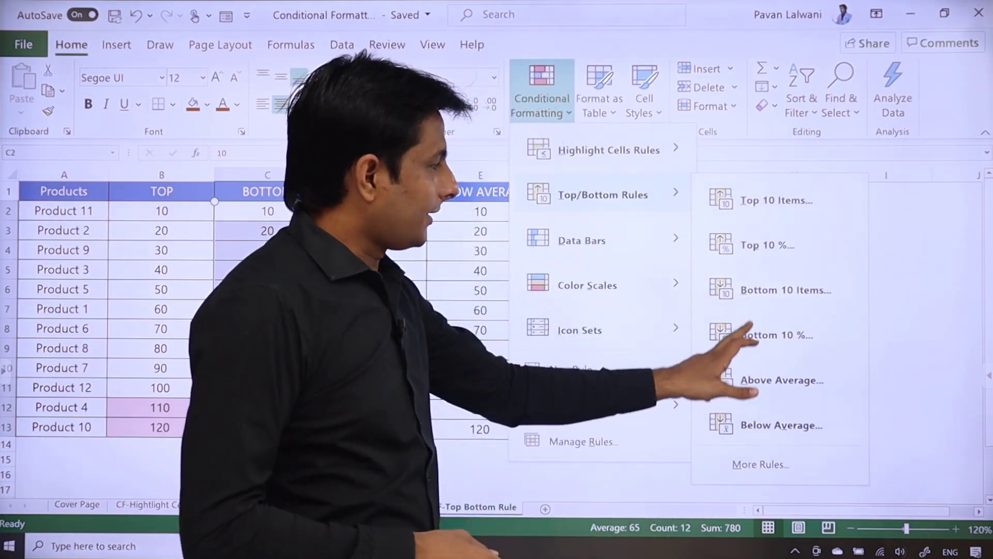
click(785, 290)
text(3)
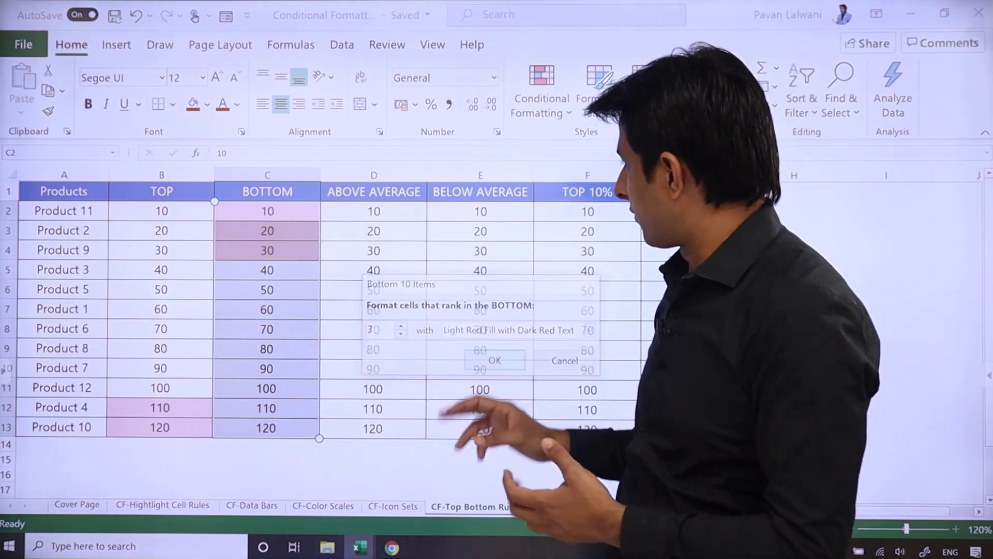
click(495, 360)
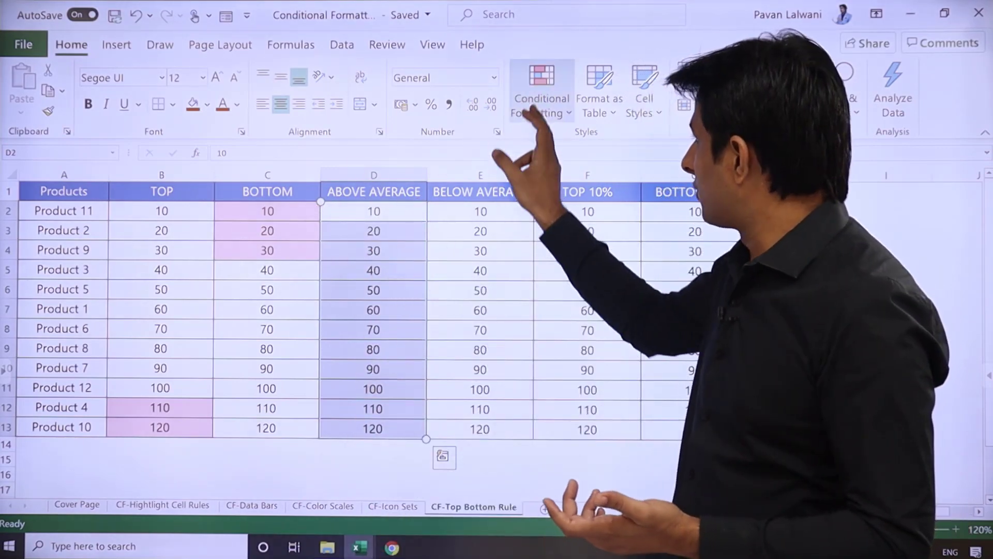
- Apply an Above Average rule on D2:D13, highlighting 70 through 120 in light red
click(541, 89)
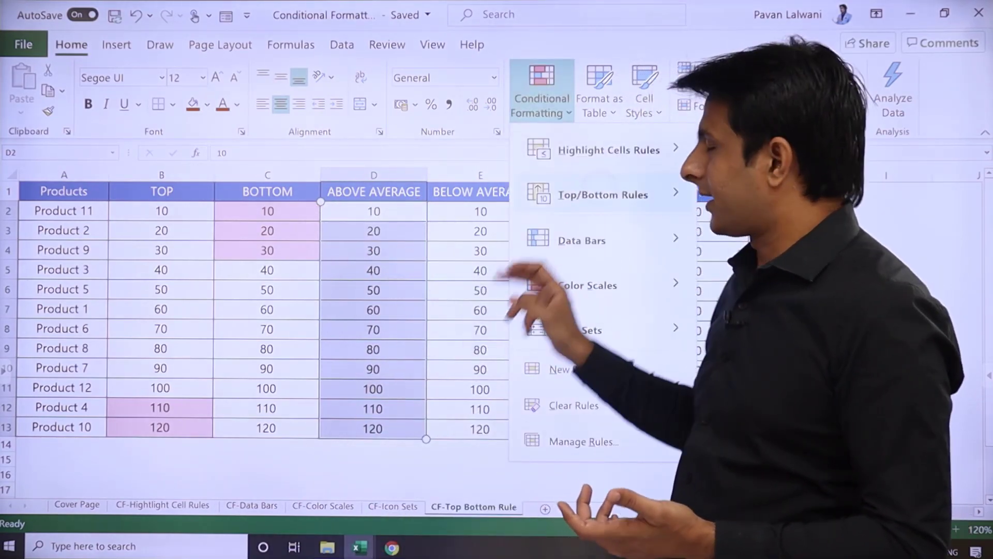
click(603, 194)
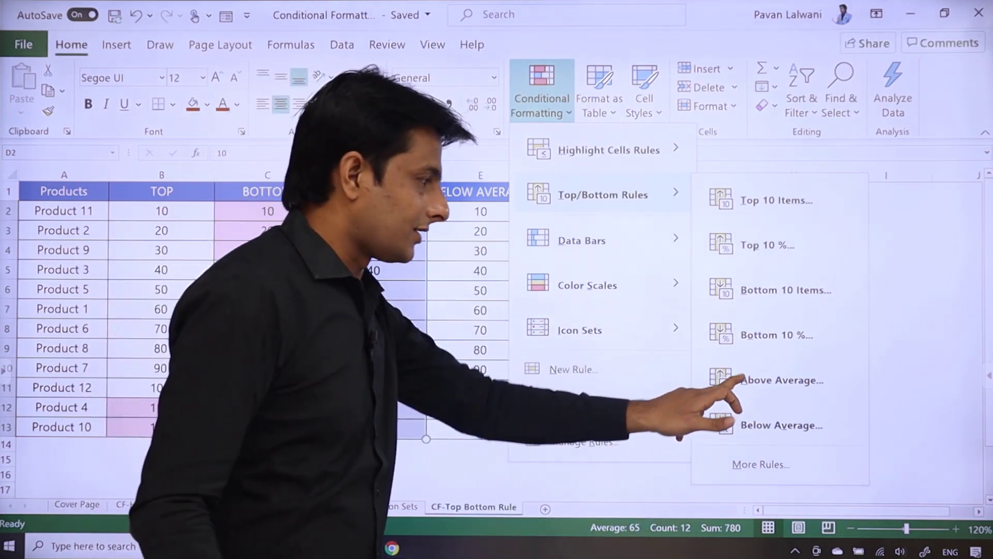
click(783, 380)
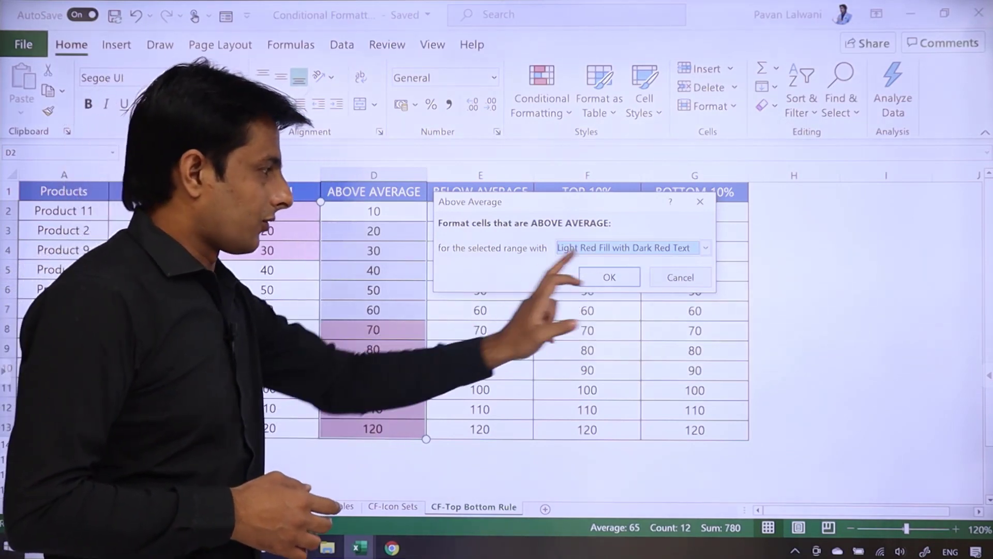
click(608, 277)
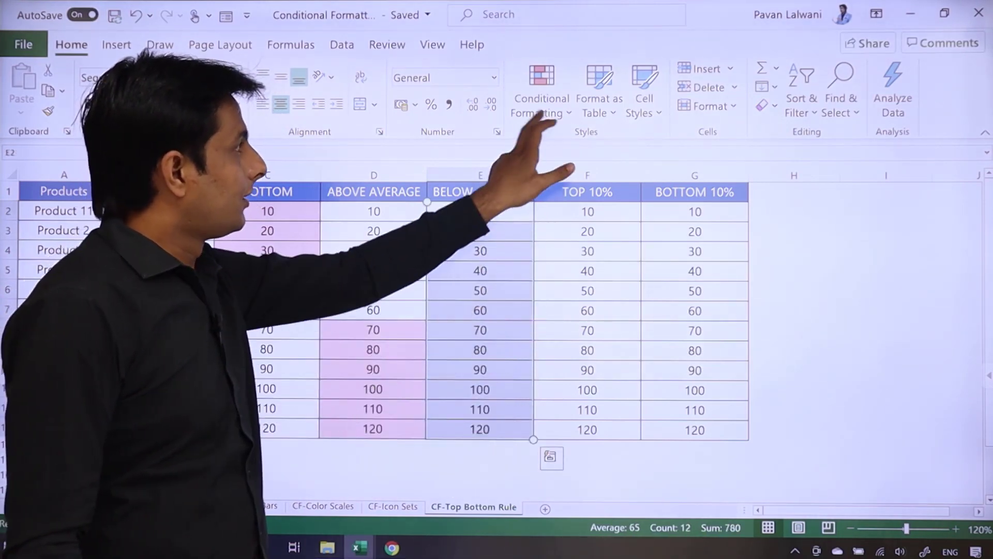
- Apply a Below Average rule on E2:E13, highlighting 10 through 60 in light red
click(540, 89)
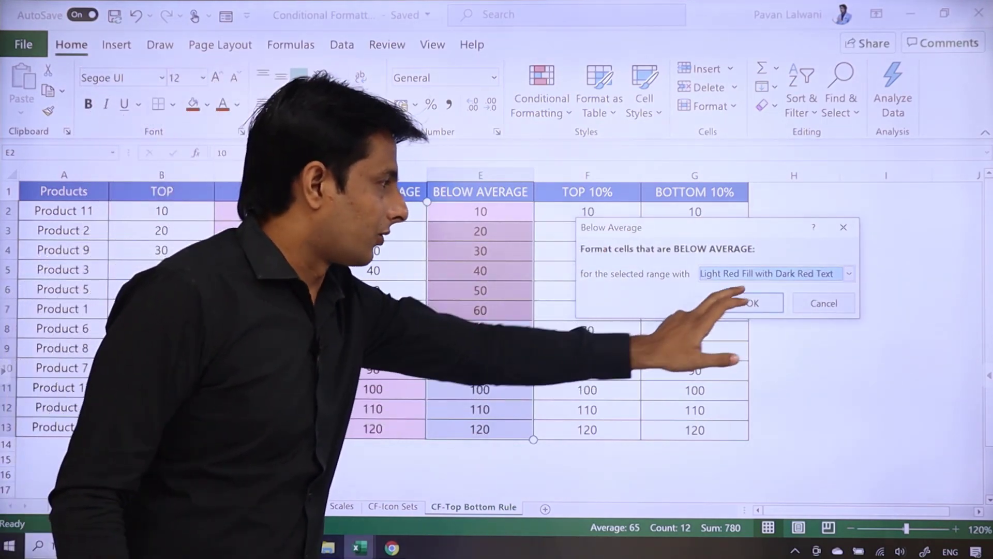
click(753, 303)
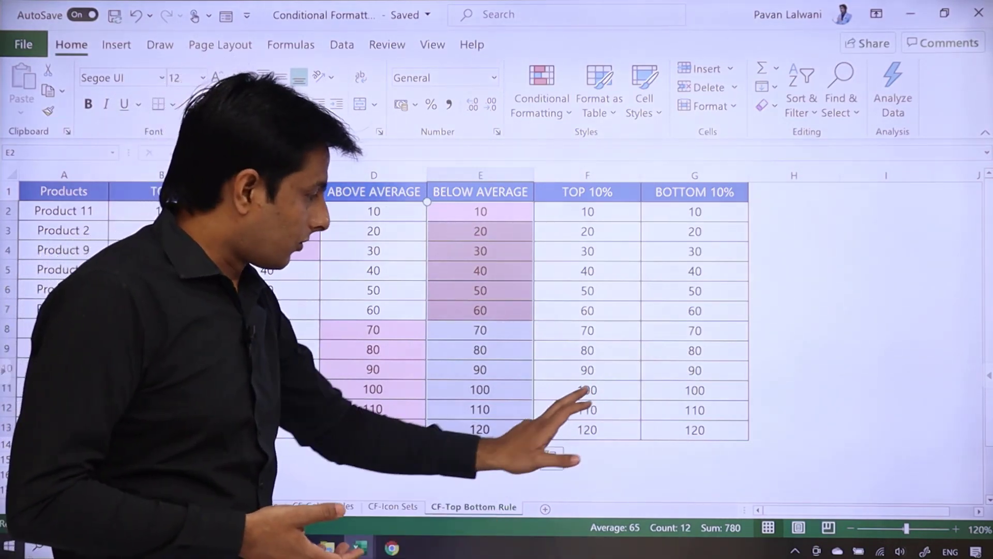
click(479, 389)
text(=90)
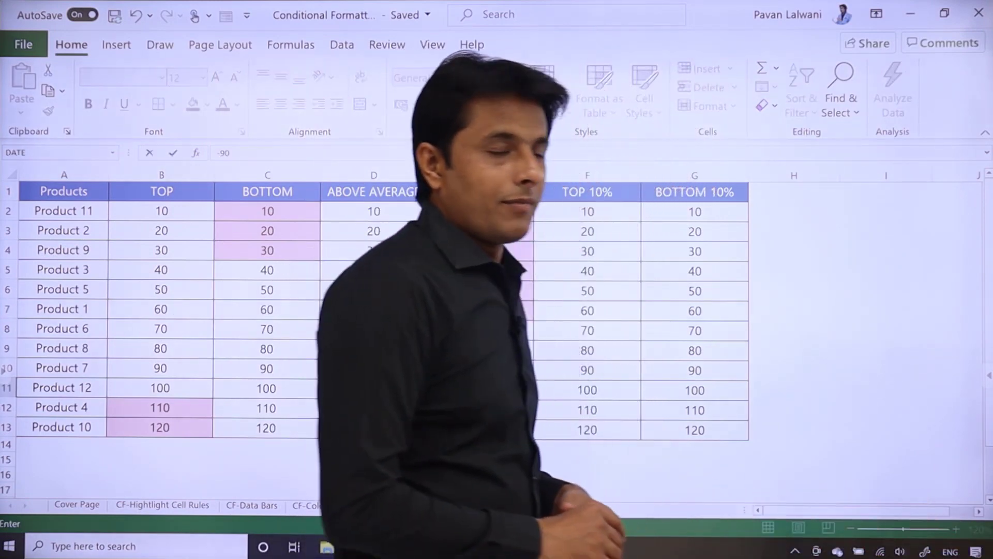
- Change the 100 in E11 to -90 so the Below Average highlighting recalculates
key(Enter)
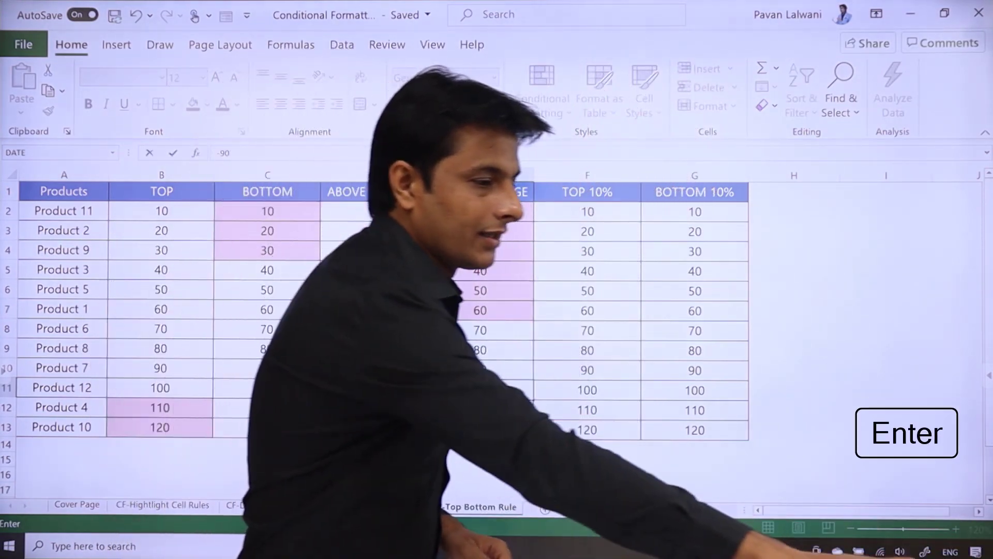
key(Enter)
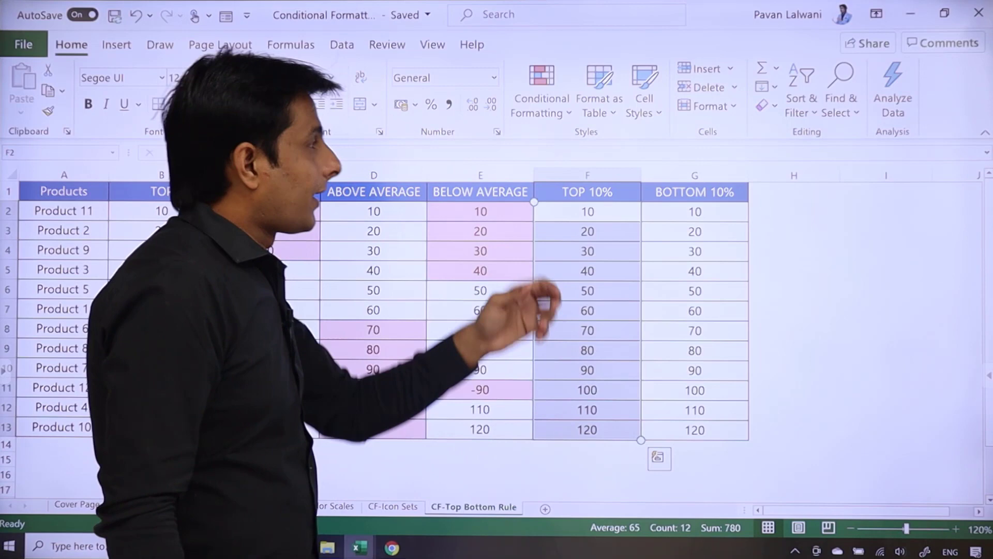
- Apply a Top 30% rule on F2:F13, highlighting 100 through 120 in light red
click(540, 91)
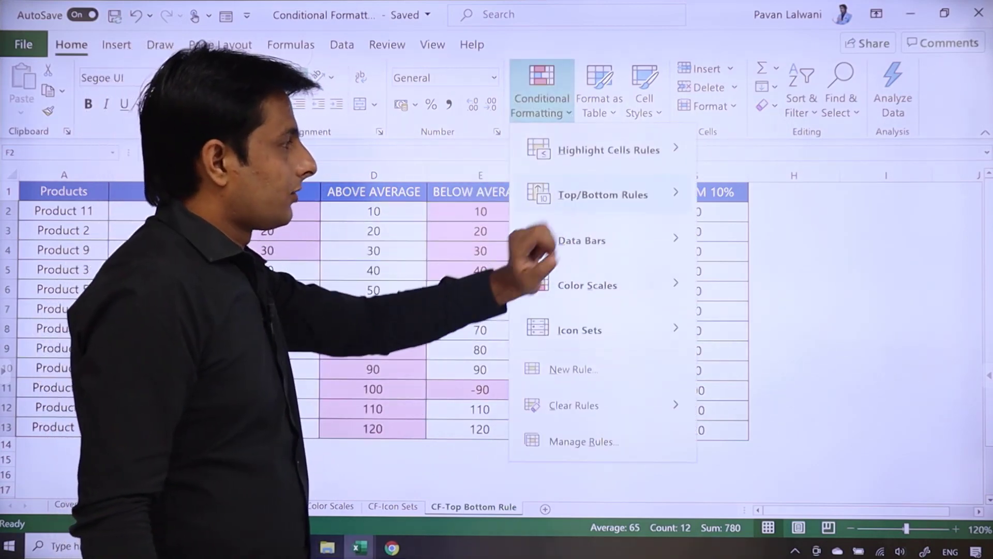
click(602, 195)
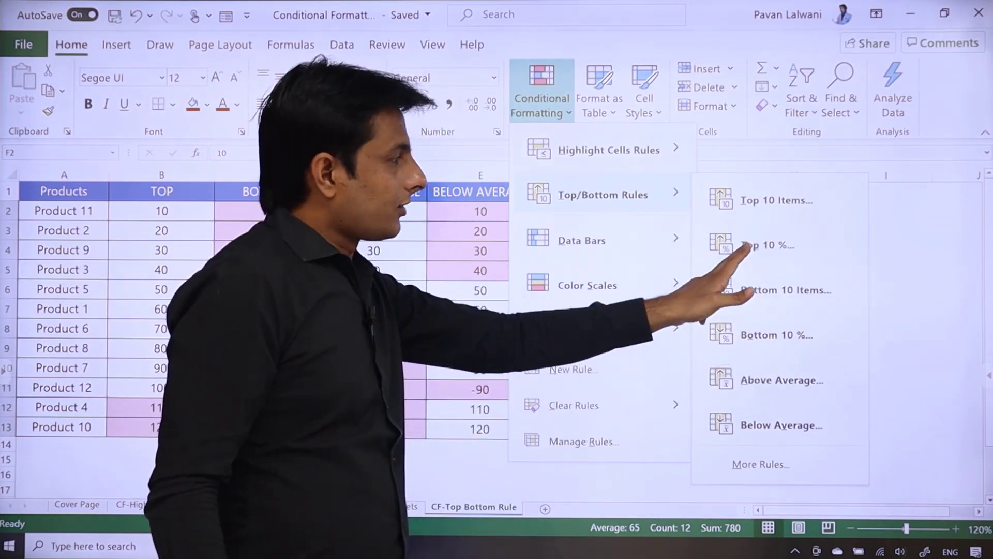
click(766, 245)
text(30)
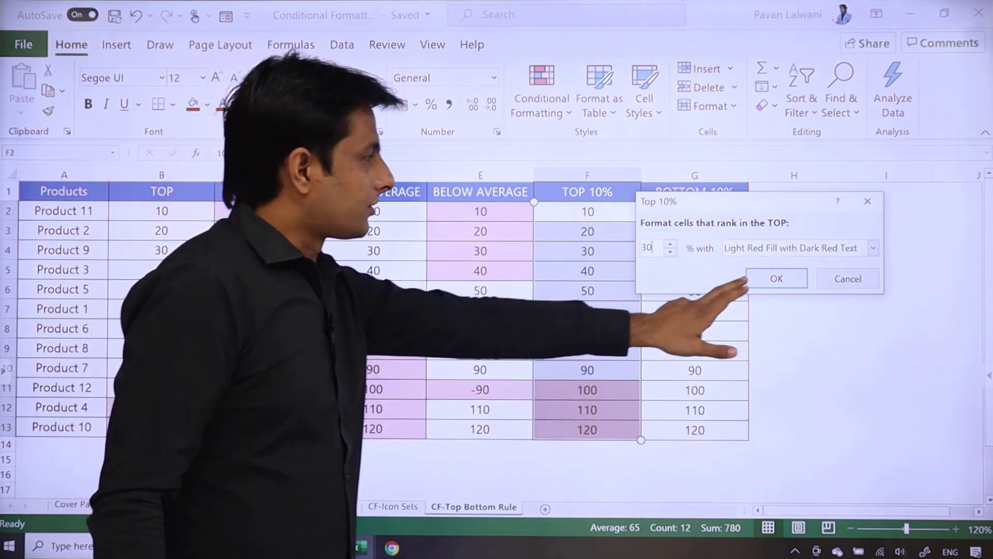
click(775, 278)
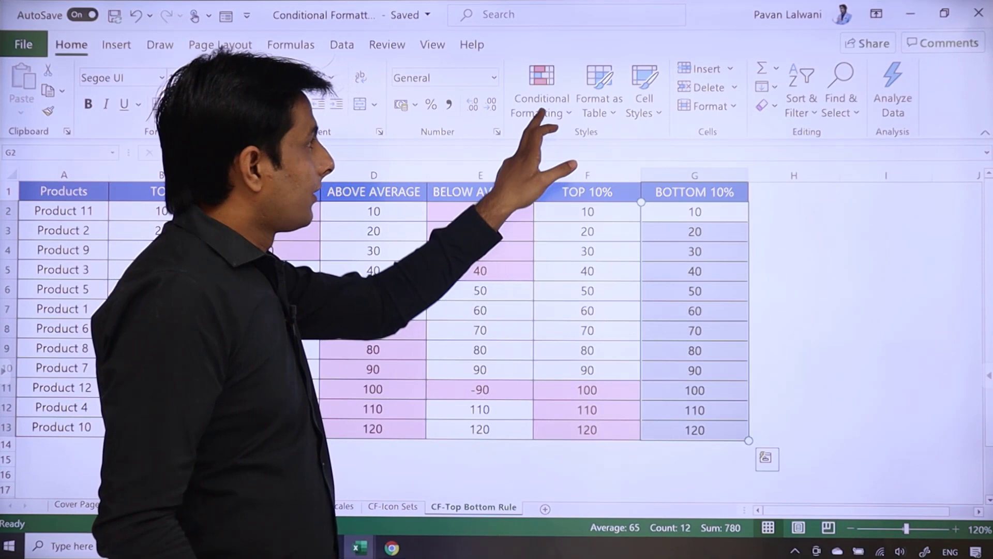
click(540, 89)
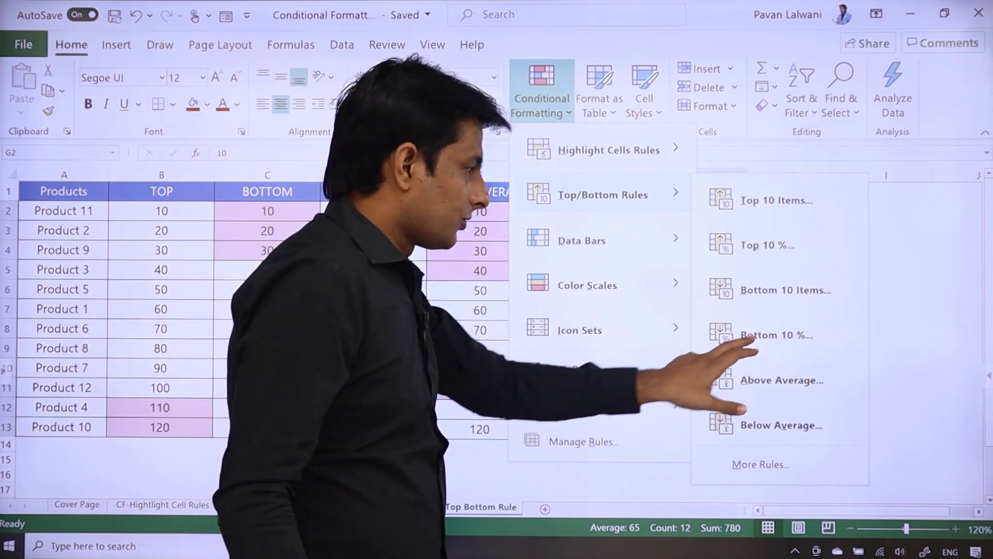
- Apply a Bottom 50% rule on G2:G13, highlighting 10 through 60 in light red
click(778, 334)
text(50)
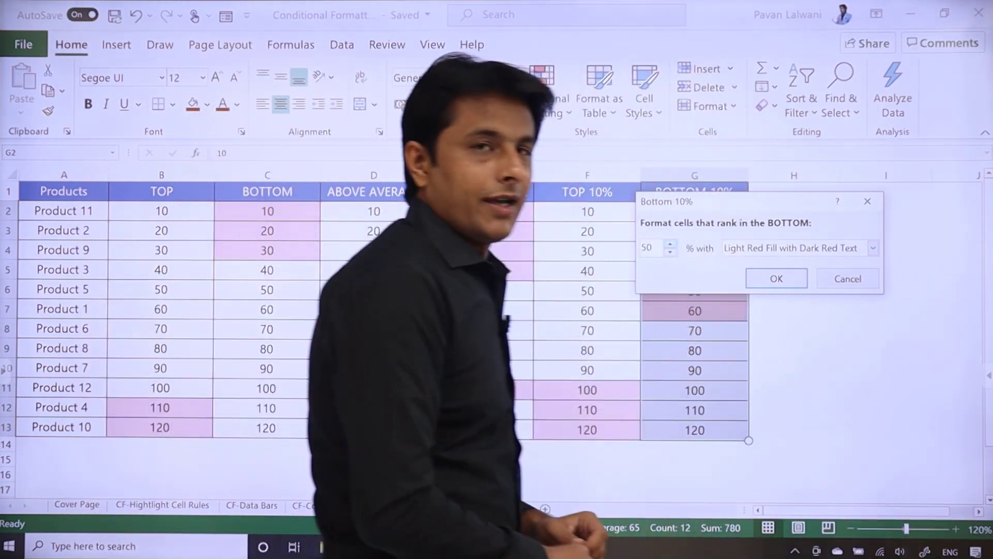
key(Enter)
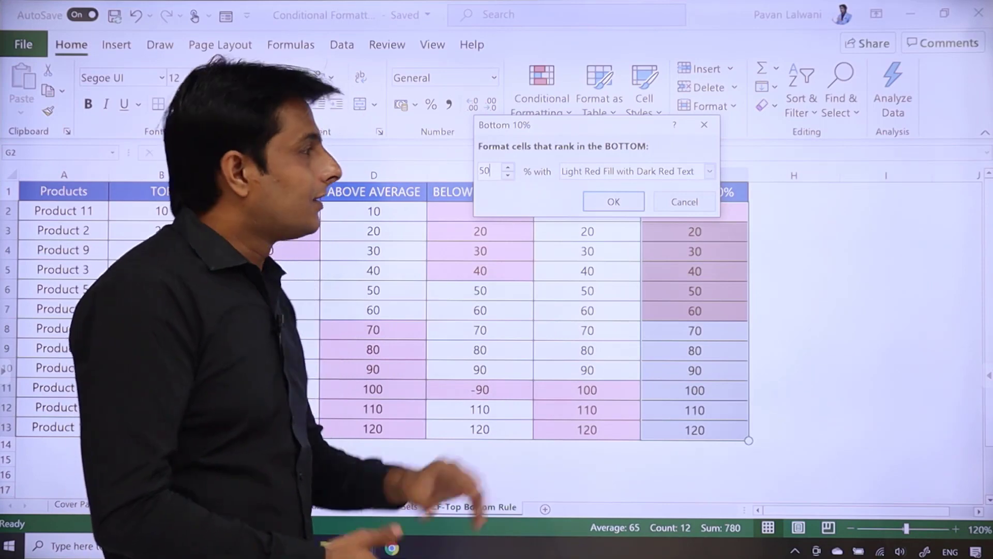
click(612, 201)
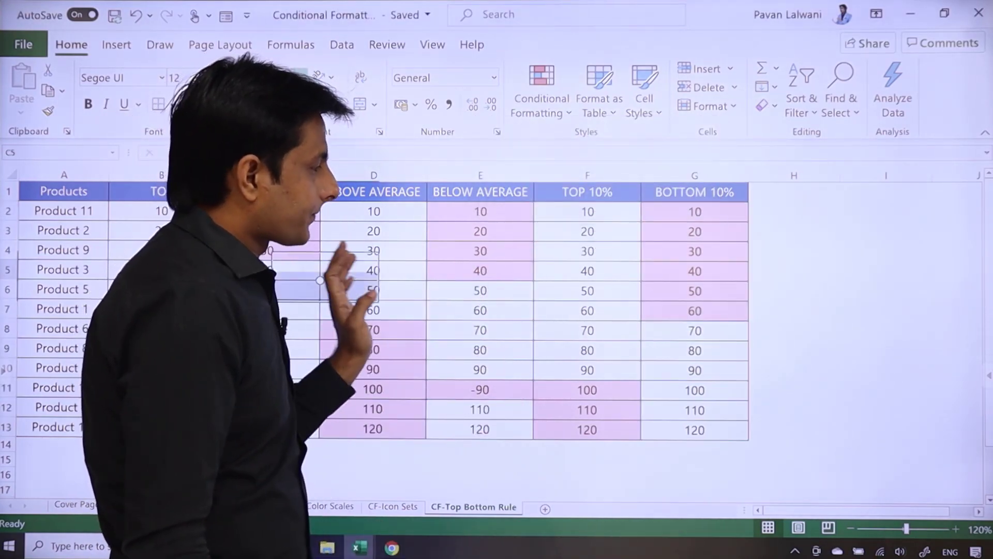
click(540, 96)
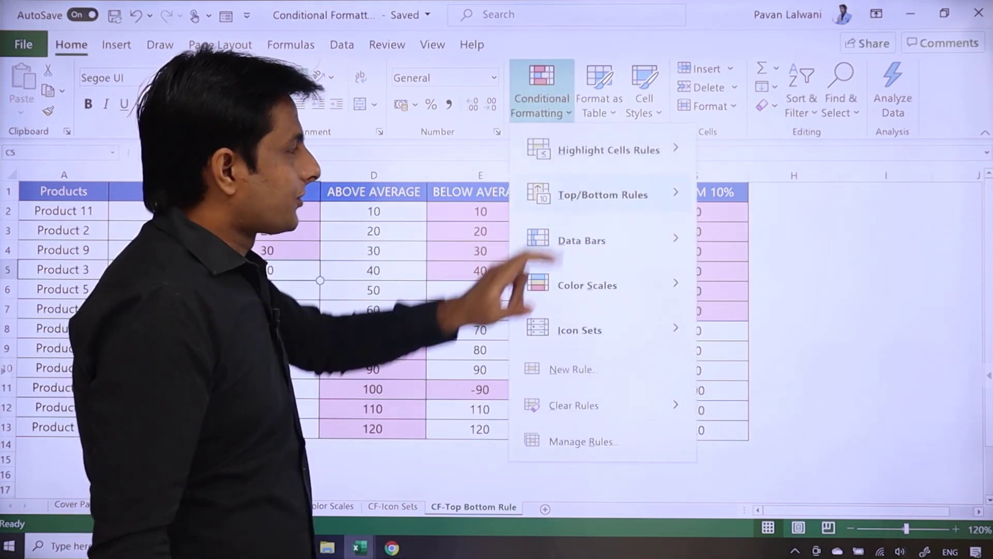
click(602, 194)
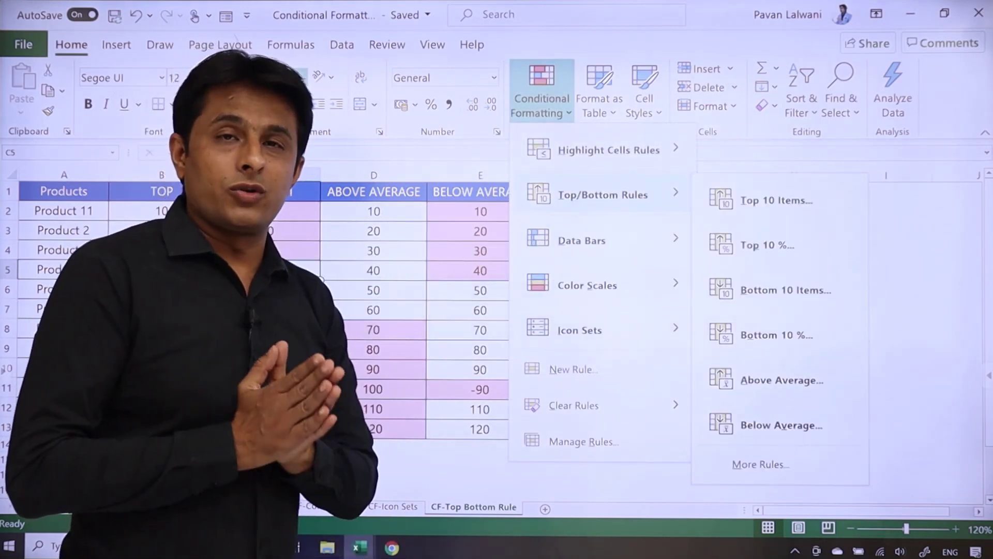